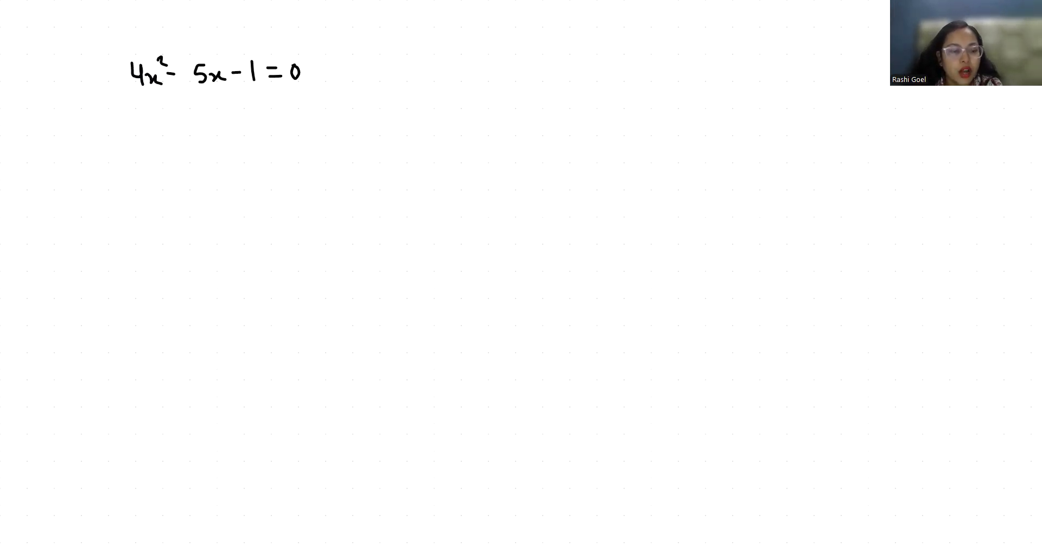
type("ax^2+bx+c=0 a=4, b=")
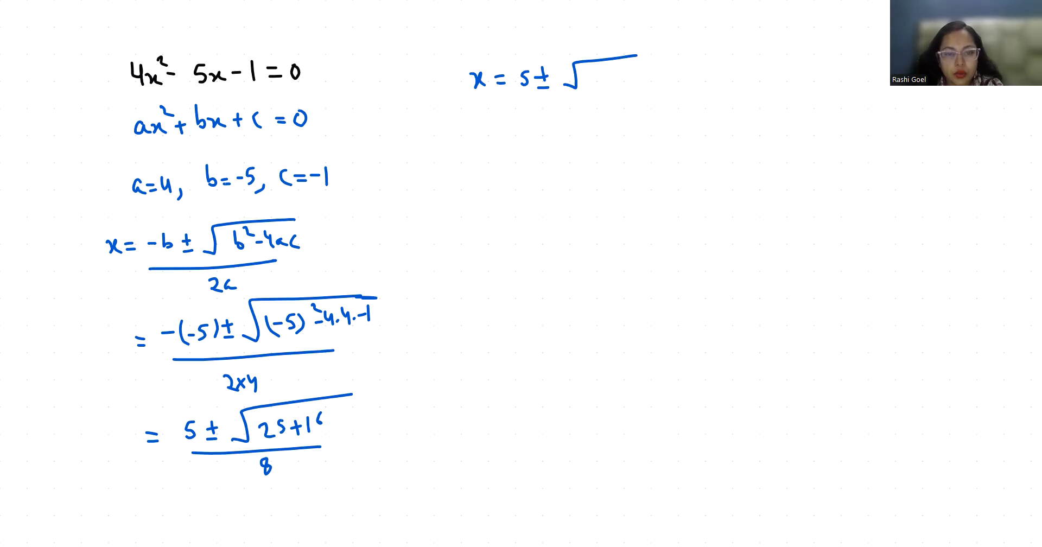
type("41")
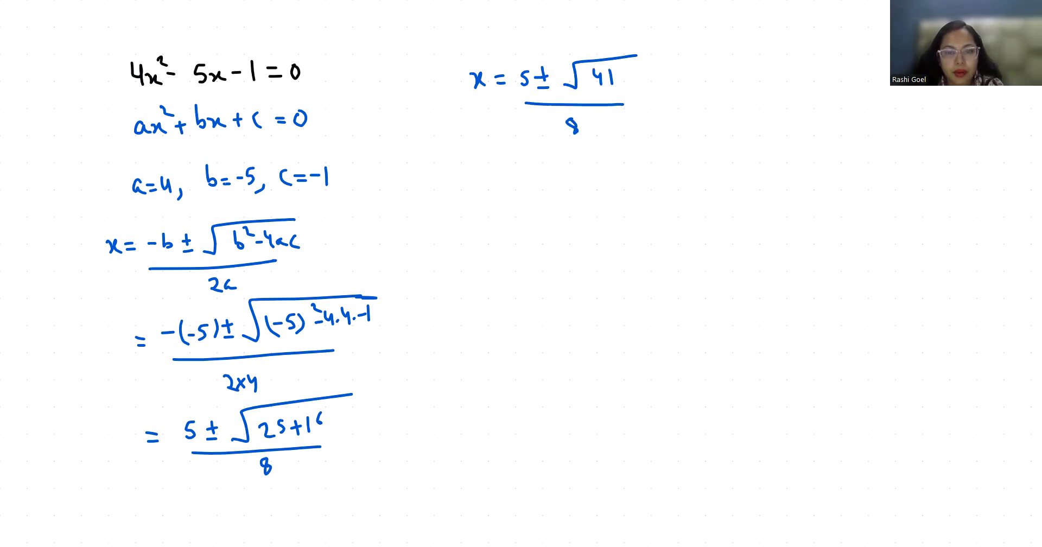